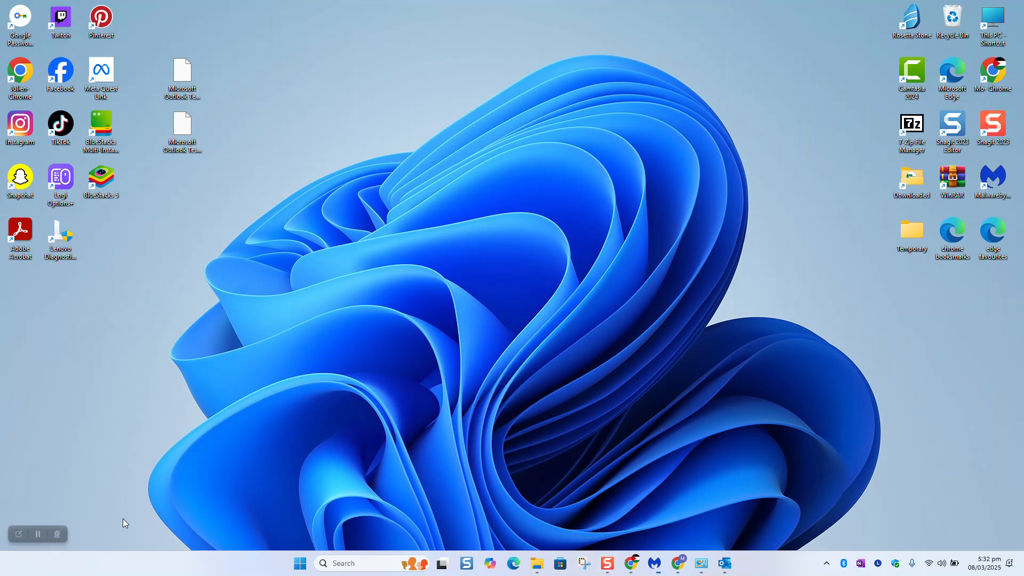
pyautogui.moveTo(430, 557)
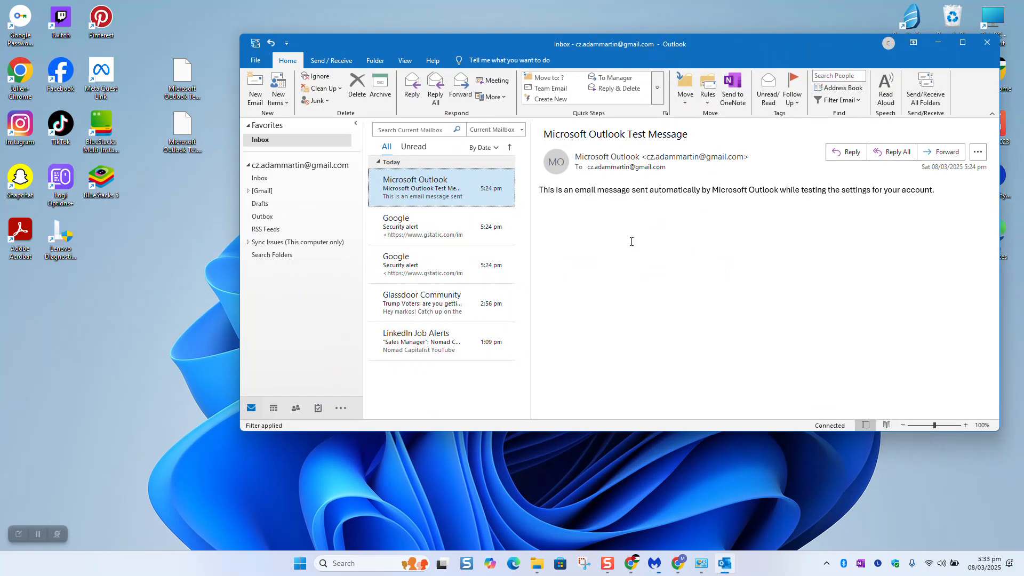
pyautogui.moveTo(425, 191)
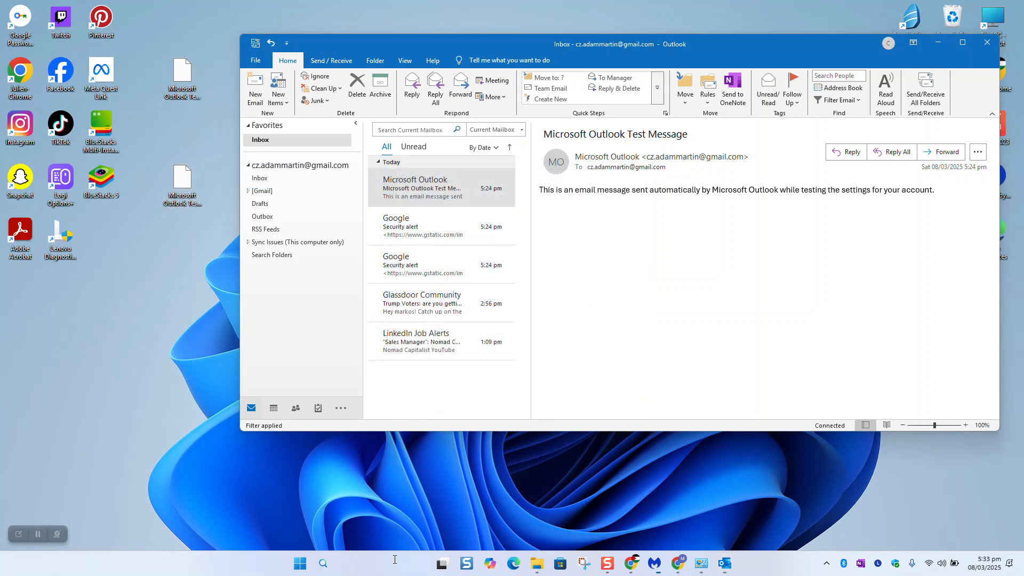
# Step: Launch Word from a taskbar search and type 'hsadlkhslkahd' as the first line of a blank document
pyautogui.write('word')
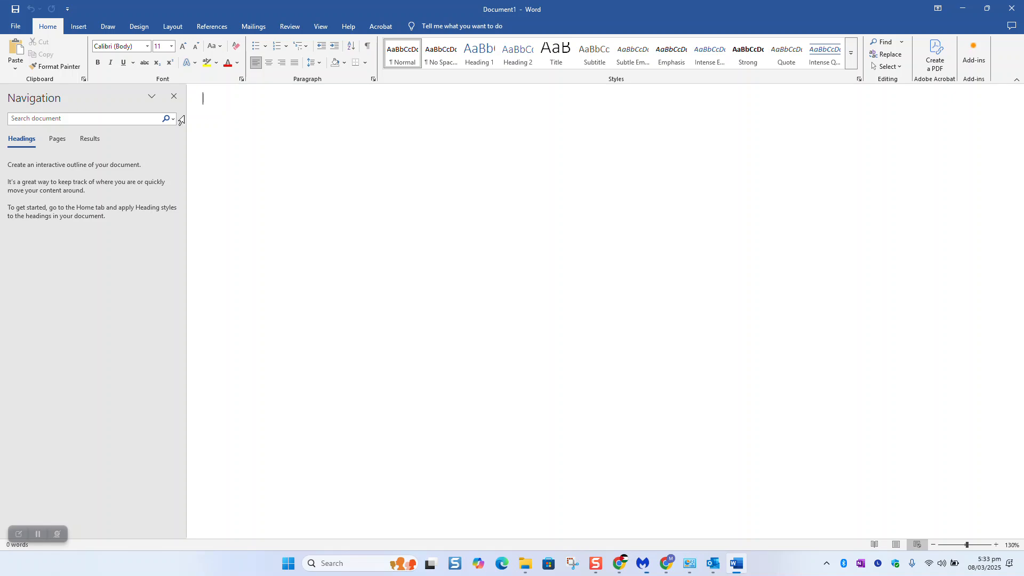
pyautogui.write('hsadlkhslkahd')
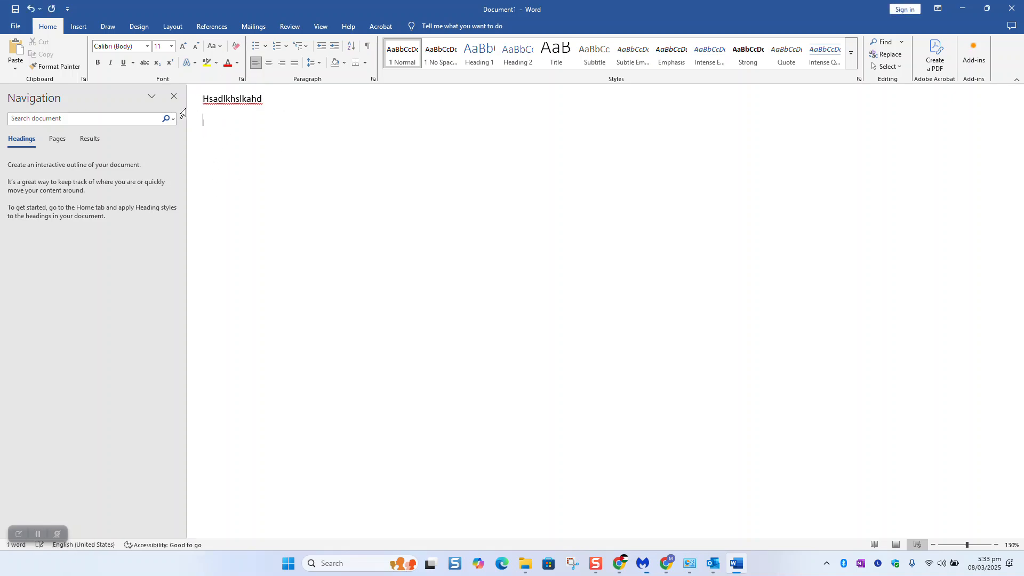
# Step: Open the Object dialog from the Insert tab's Object dropdown
pyautogui.click(78, 27)
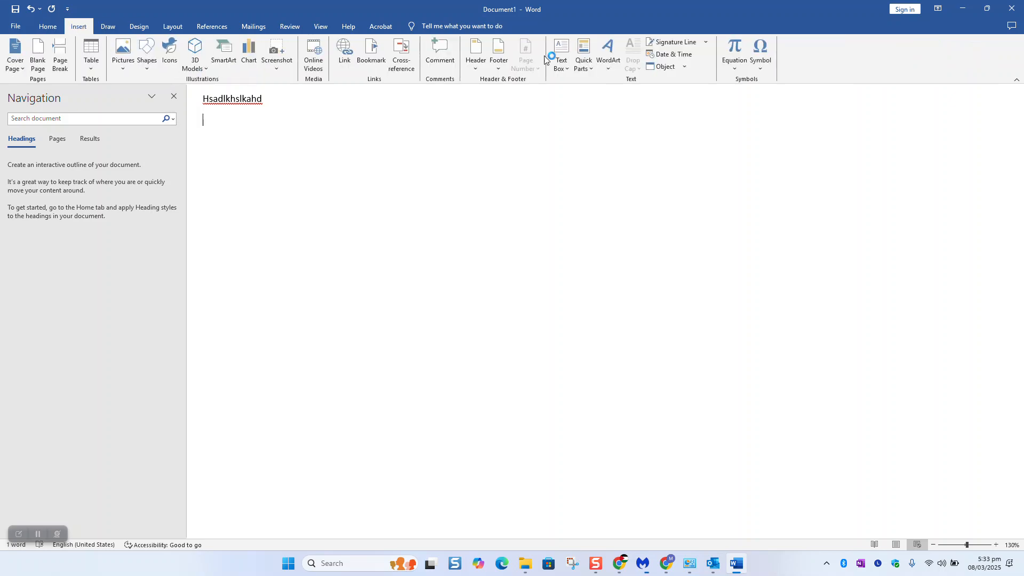
pyautogui.click(683, 66)
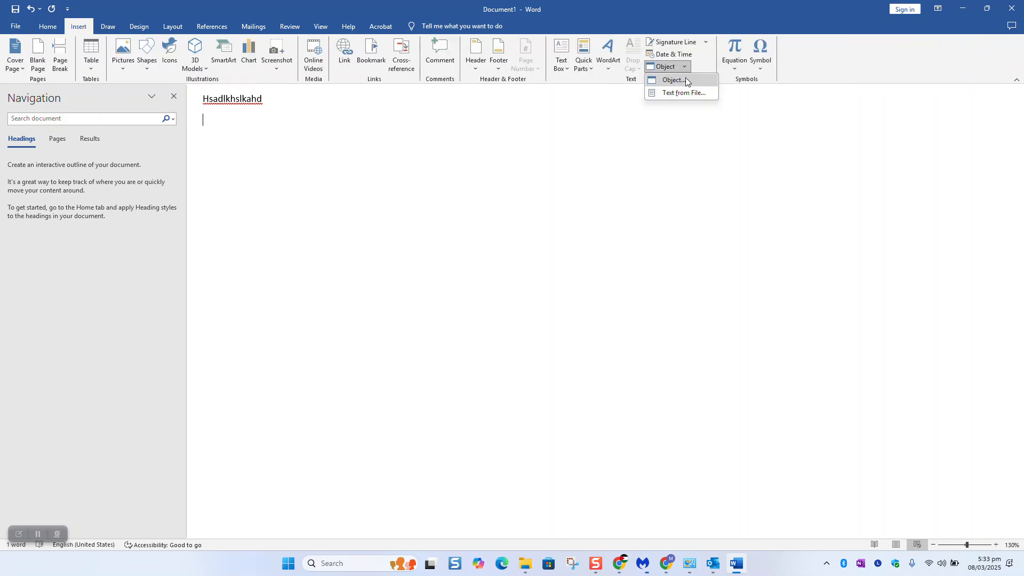
pyautogui.click(672, 80)
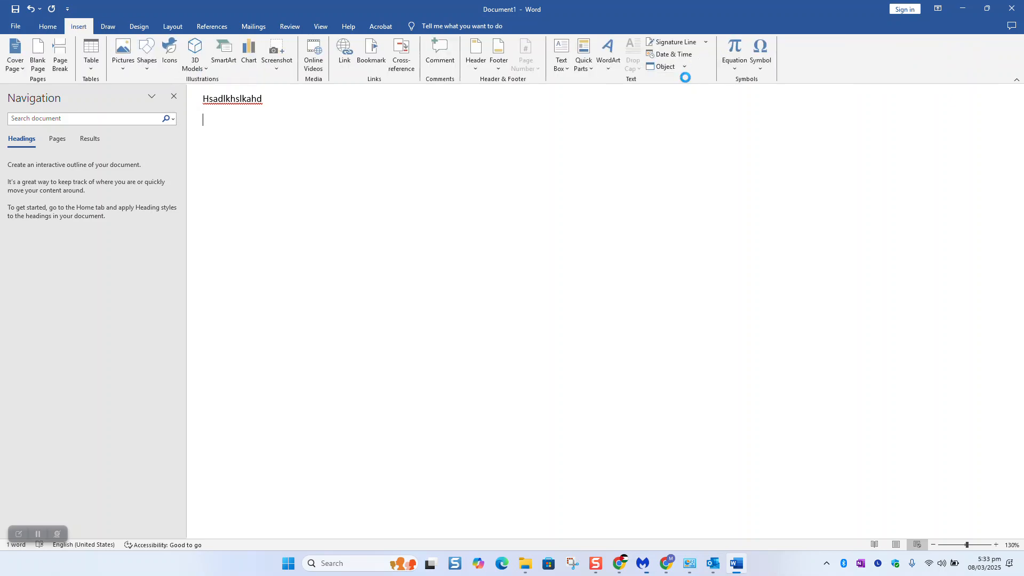
pyautogui.click(665, 66)
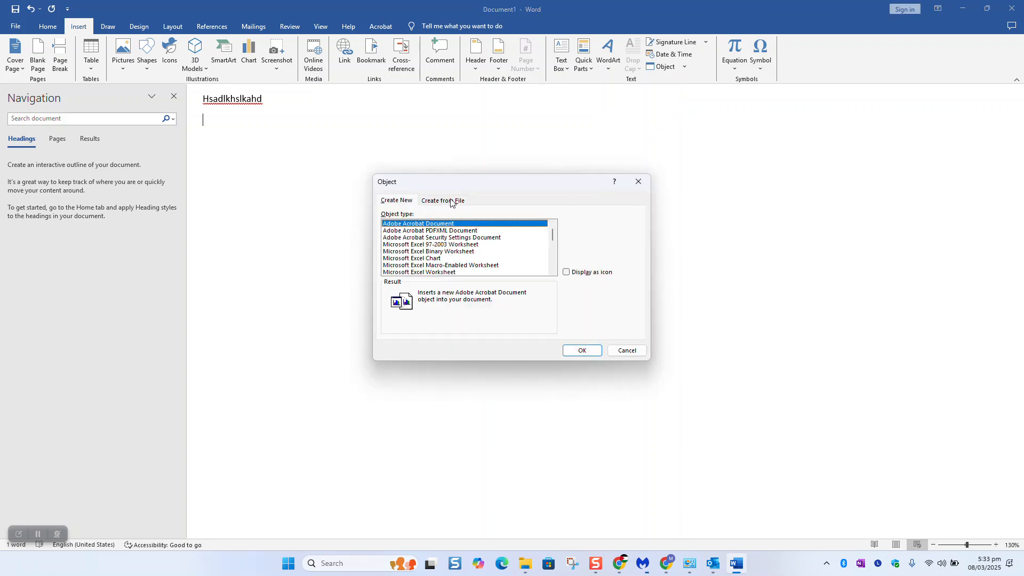
# Step: Select 'Microsoft Outlook Test Message.msg' from the Desktop under Create from File, with Display as icon ticked
pyautogui.click(443, 200)
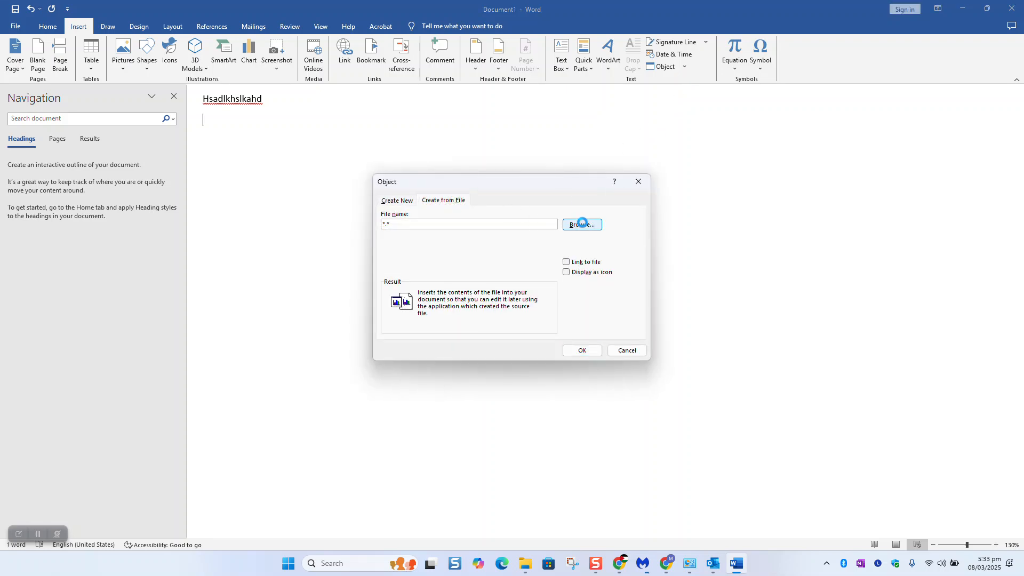
pyautogui.click(582, 224)
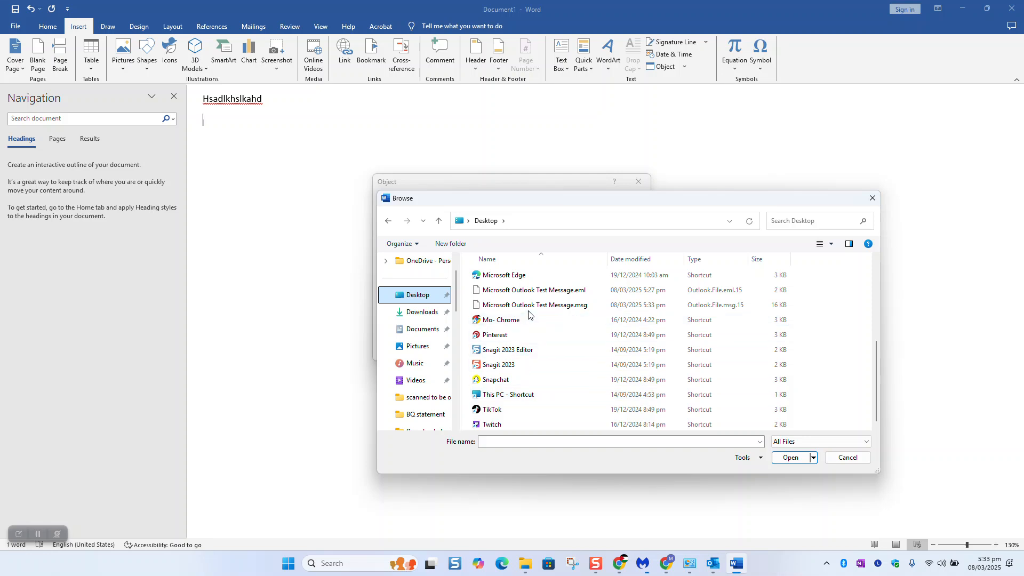
pyautogui.click(535, 305)
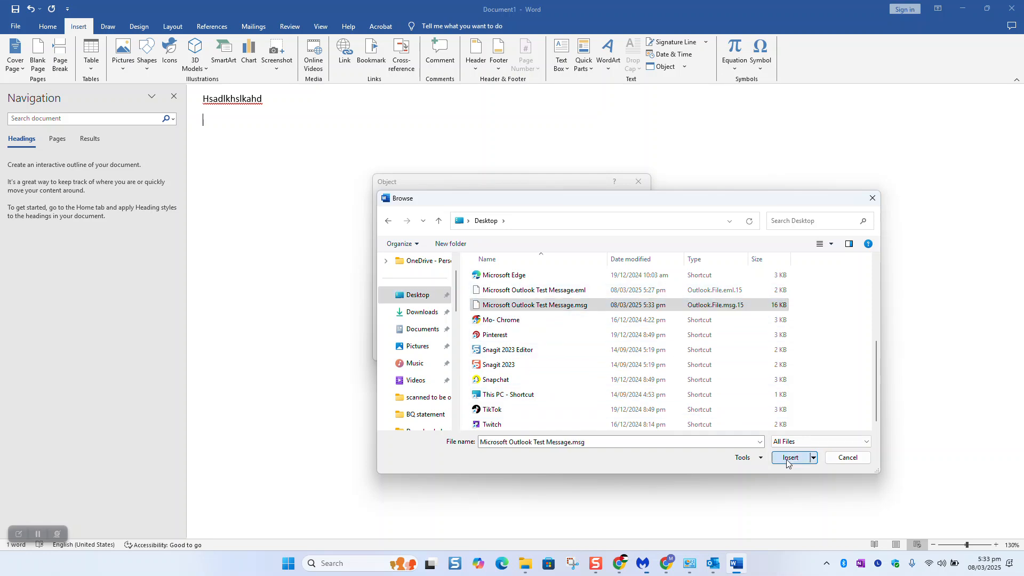
pyautogui.click(790, 457)
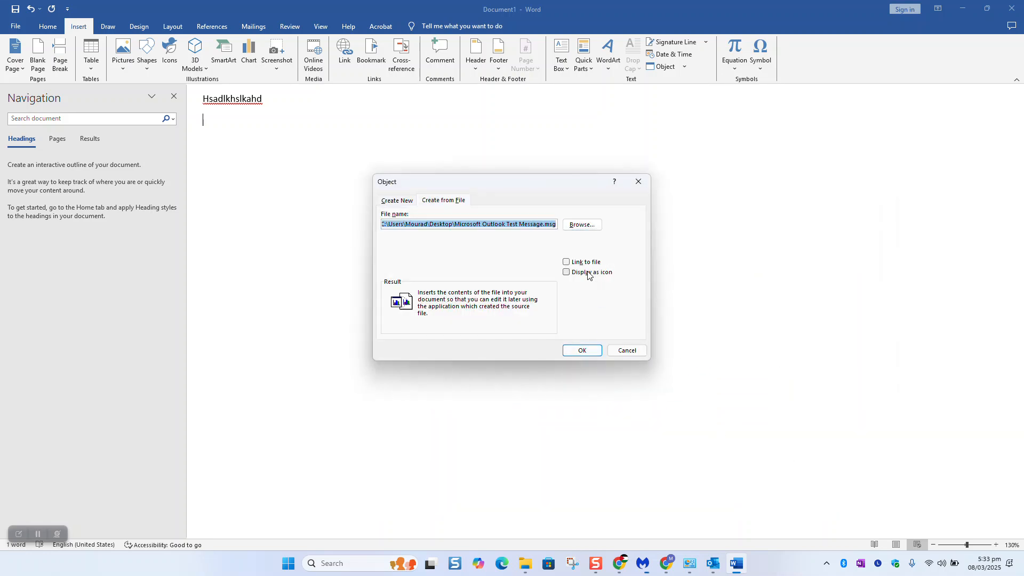
pyautogui.click(566, 272)
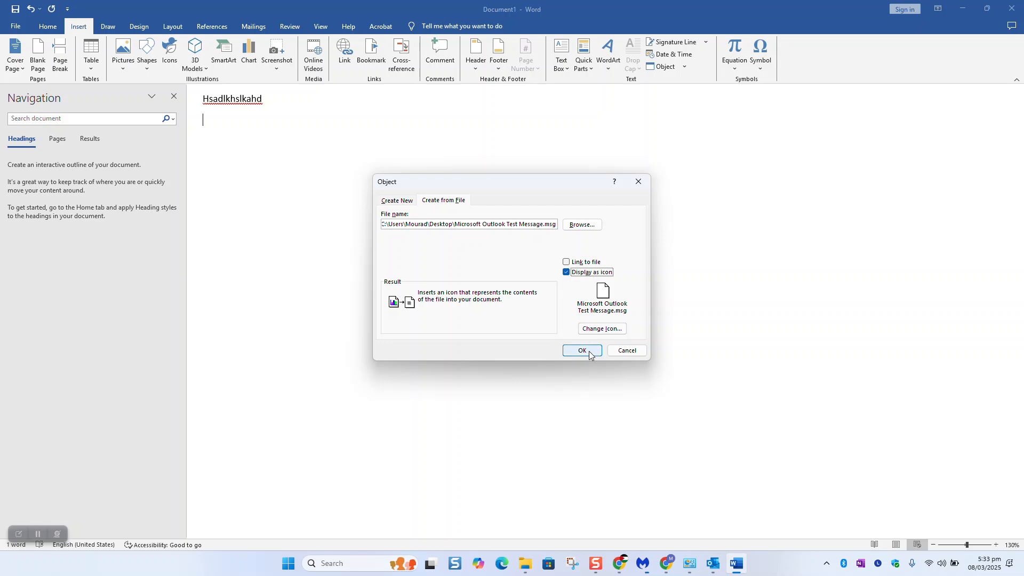
# Step: Insert the .msg file as an icon, double-click it to verify, then click away to deselect
pyautogui.click(582, 351)
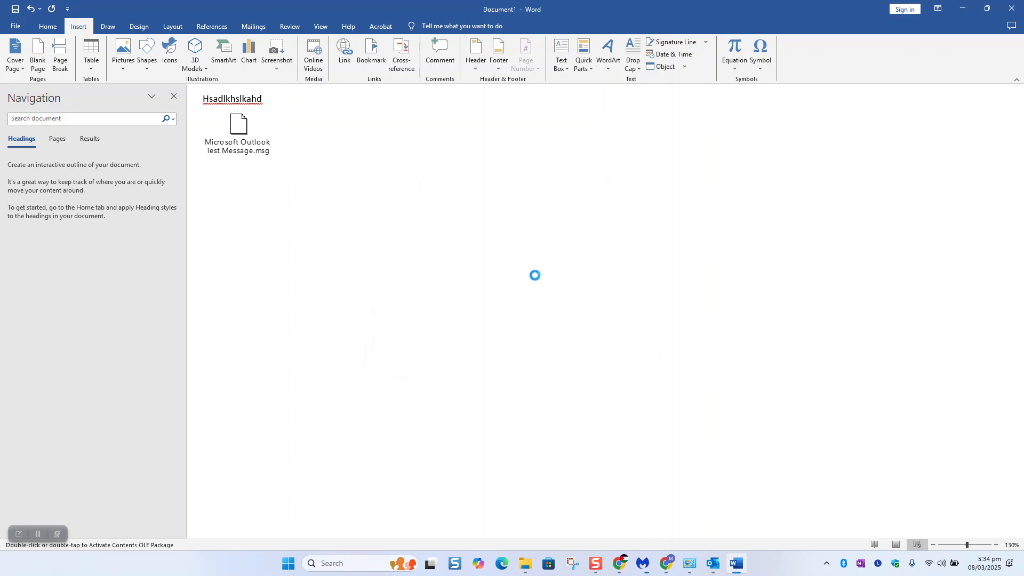
pyautogui.doubleClick(238, 124)
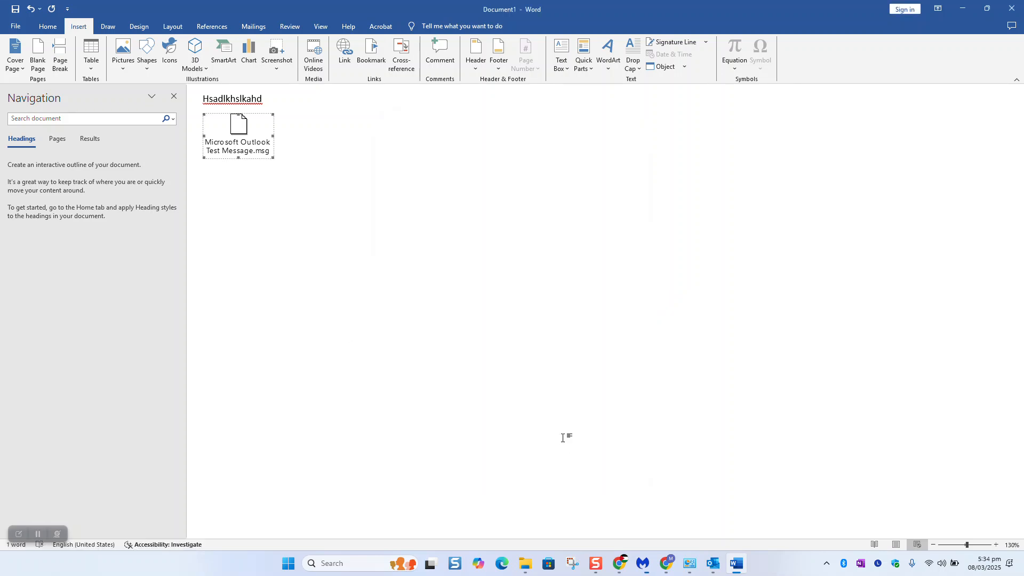
pyautogui.moveTo(552, 317)
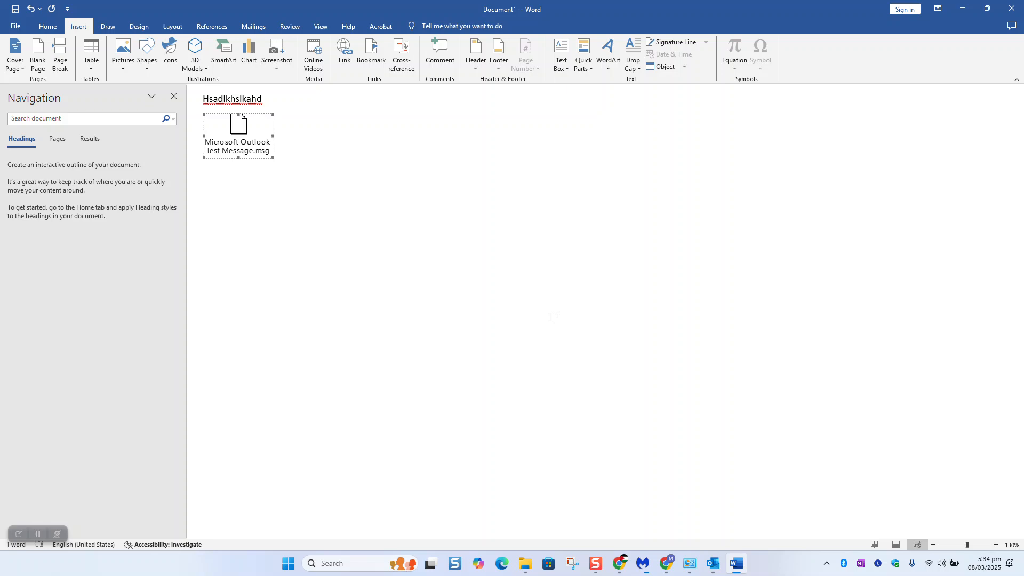
pyautogui.click(712, 563)
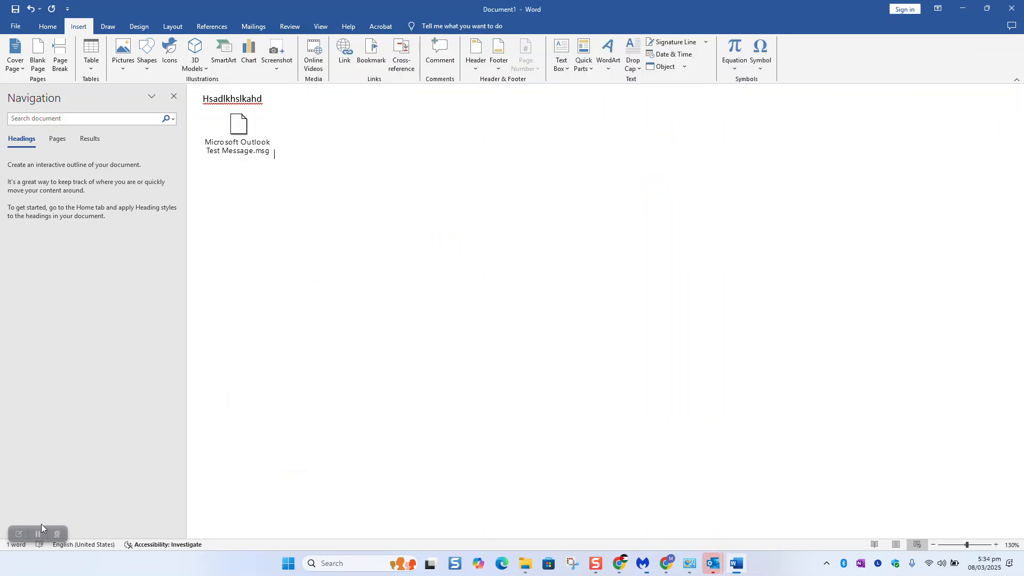
pyautogui.moveTo(38, 534)
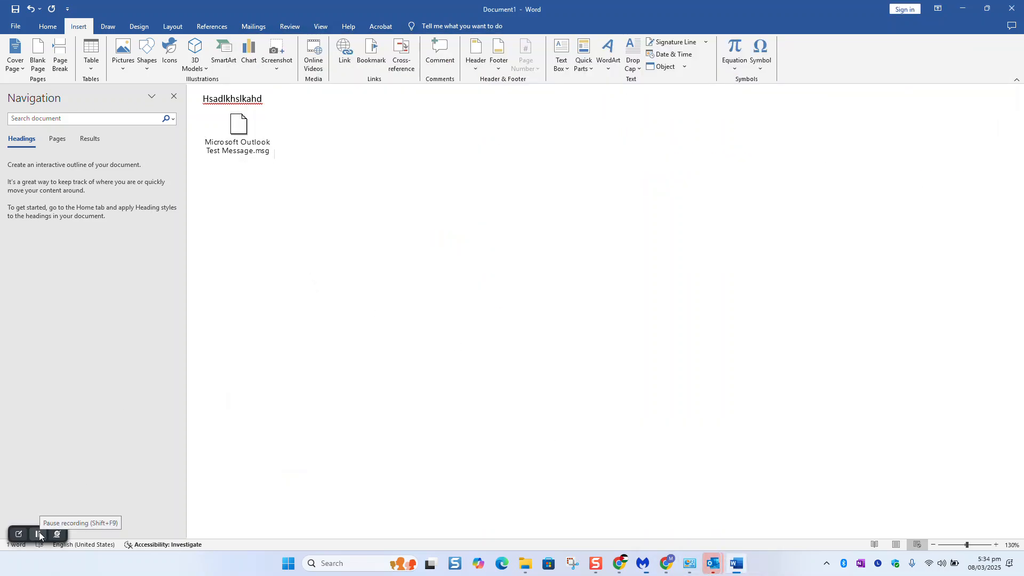